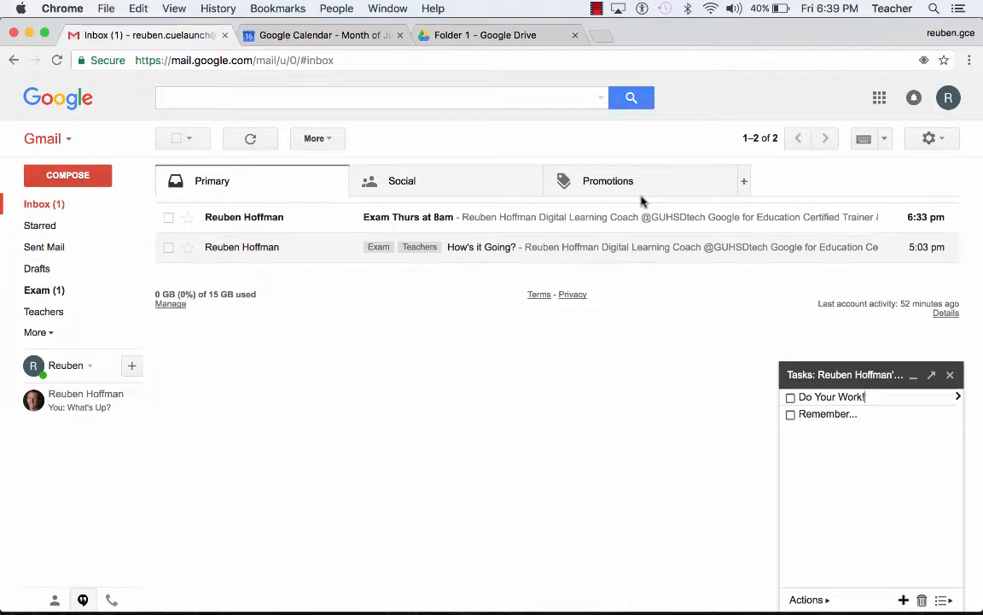
mouse_move(676, 393)
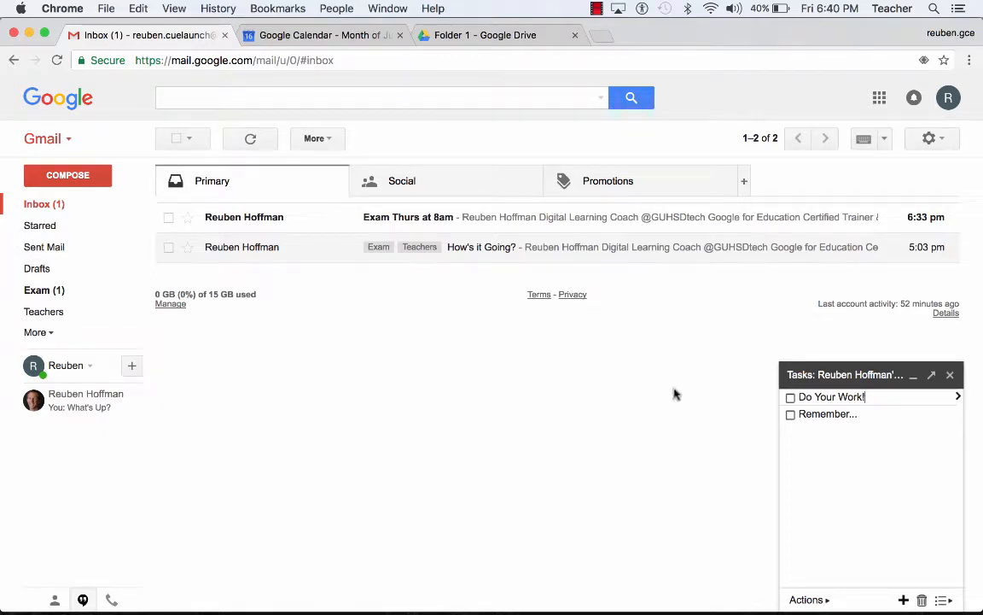
mouse_move(436, 333)
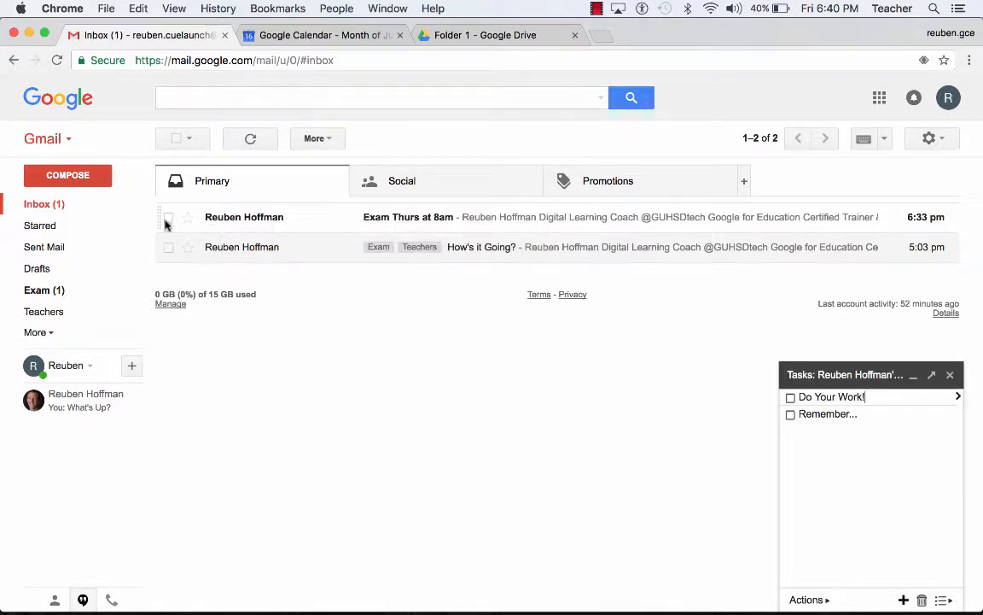
Add the 'Exam Thurs at 8am' email to Tasks via the More menu
click(169, 217)
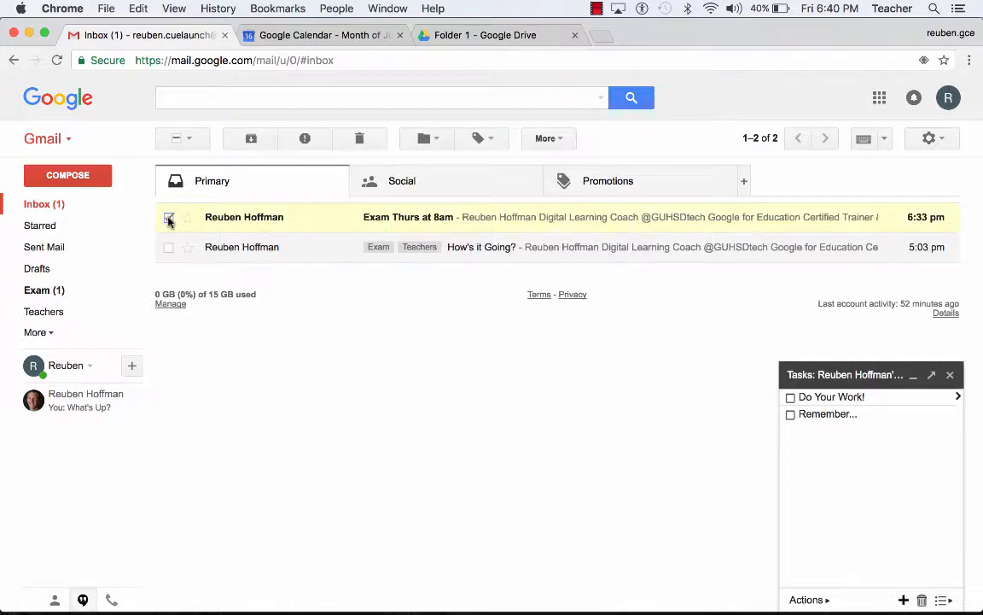
click(169, 217)
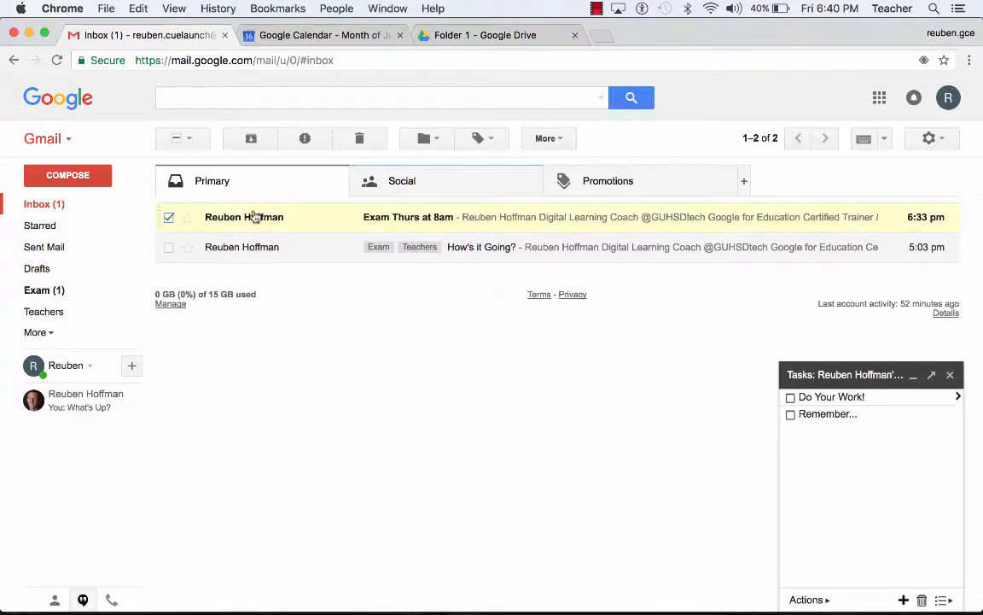
click(549, 139)
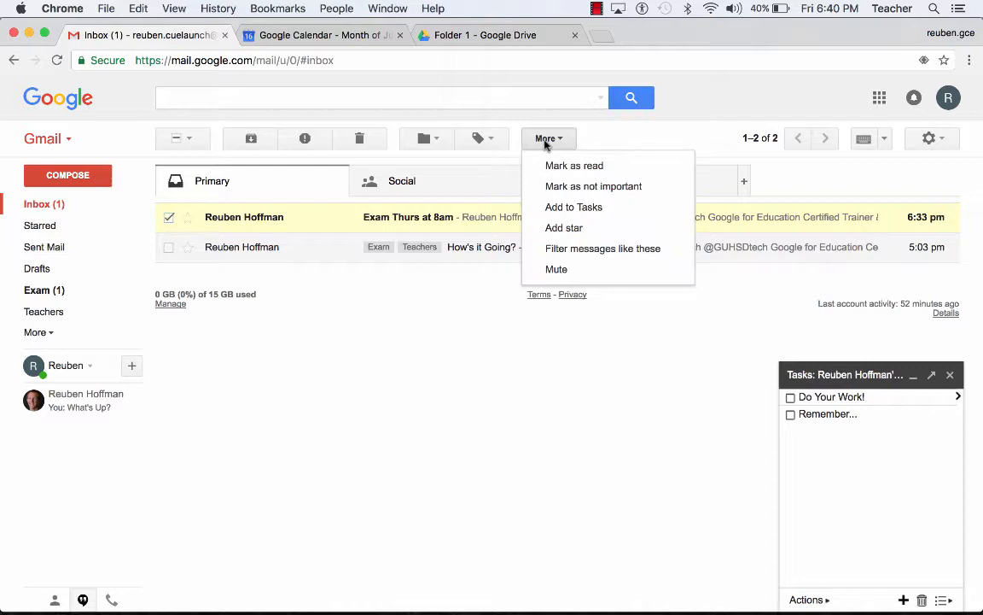
mouse_move(573, 207)
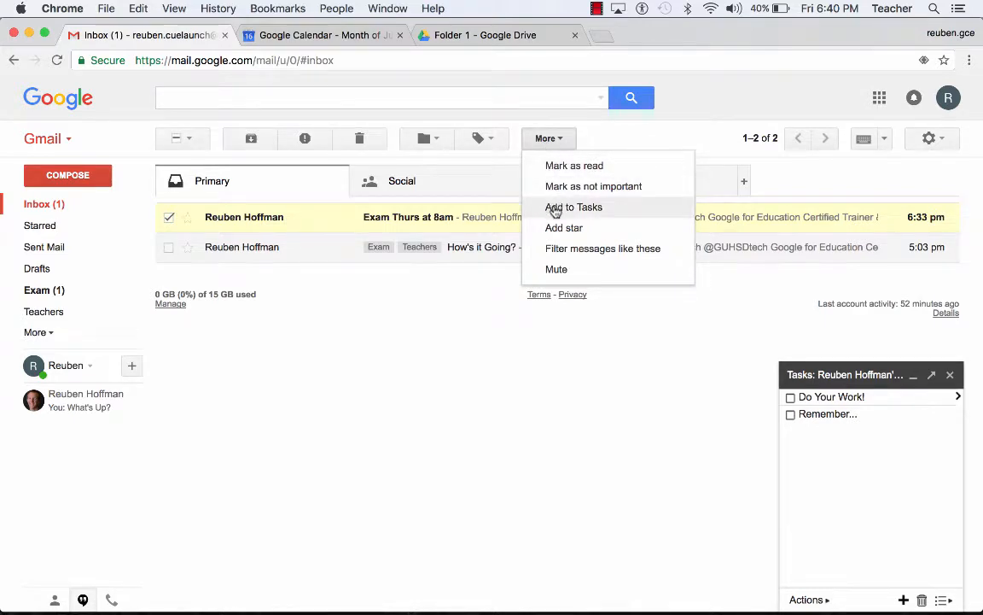
click(574, 206)
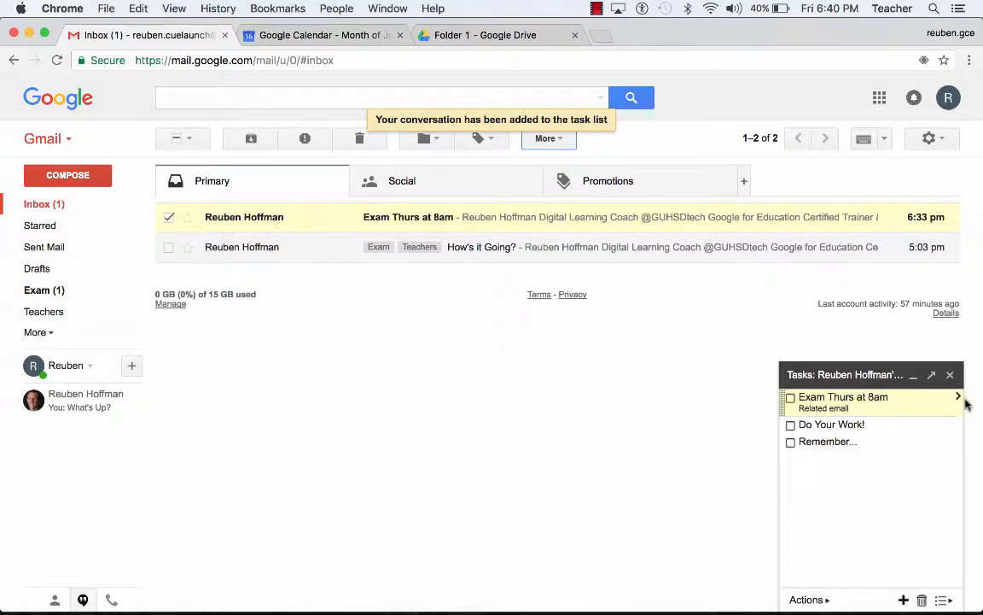
Set the Exam Thurs at 8am task's due date to June 22, 2017, then return to the list
click(958, 401)
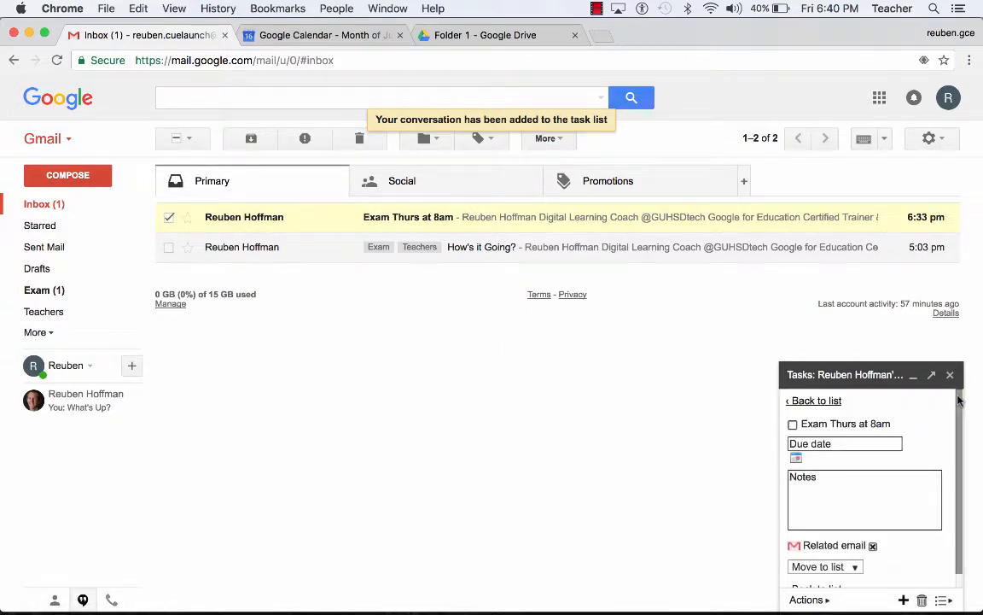
click(844, 443)
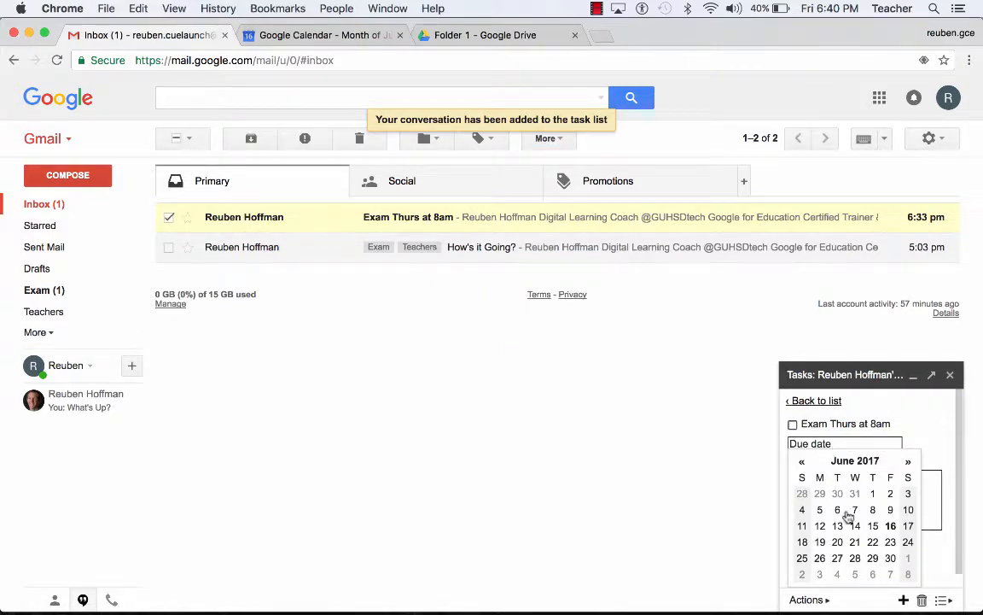
click(872, 541)
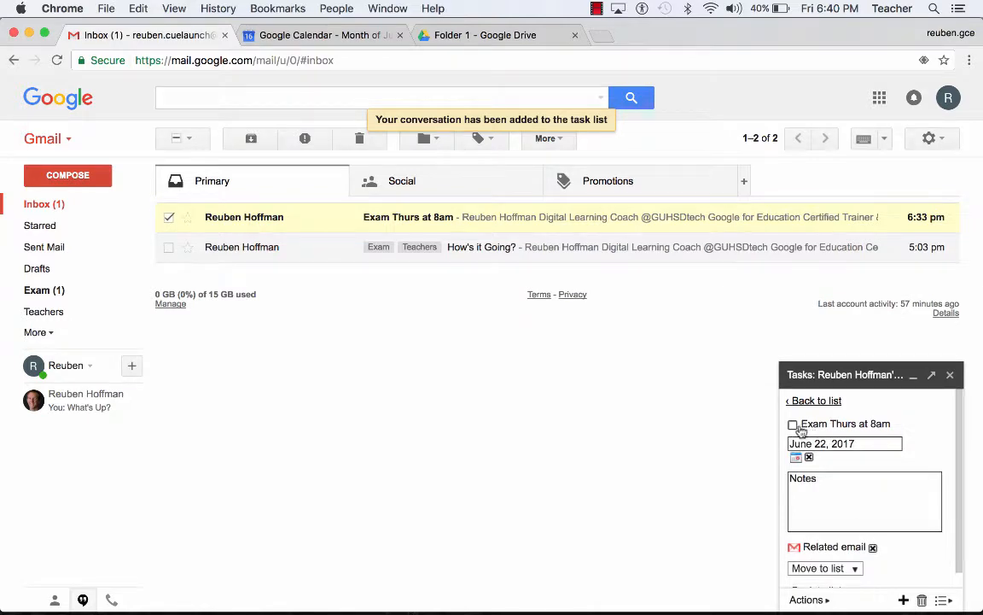
mouse_move(863, 452)
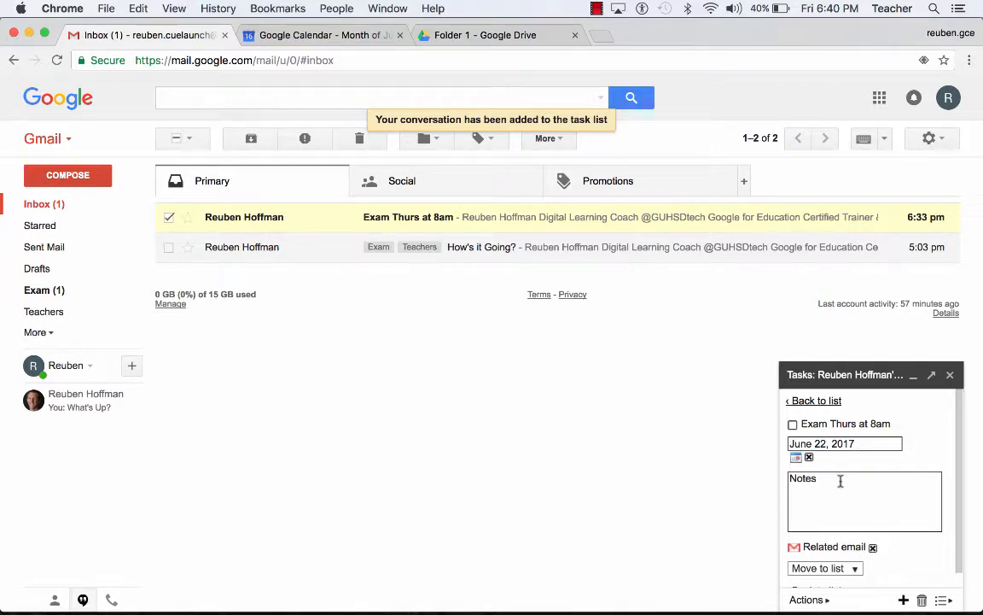
mouse_move(880, 512)
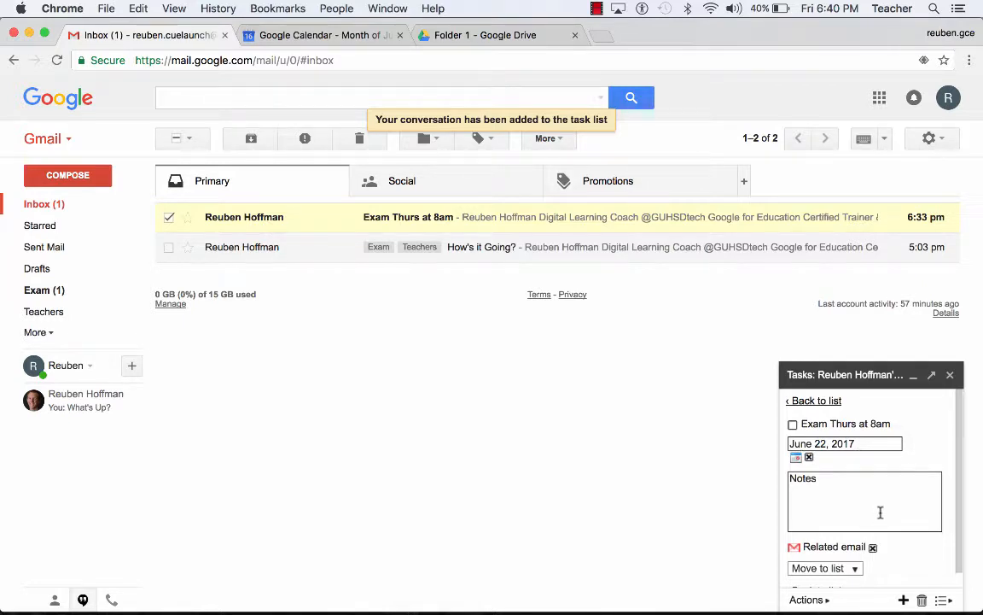
scroll(down, 3)
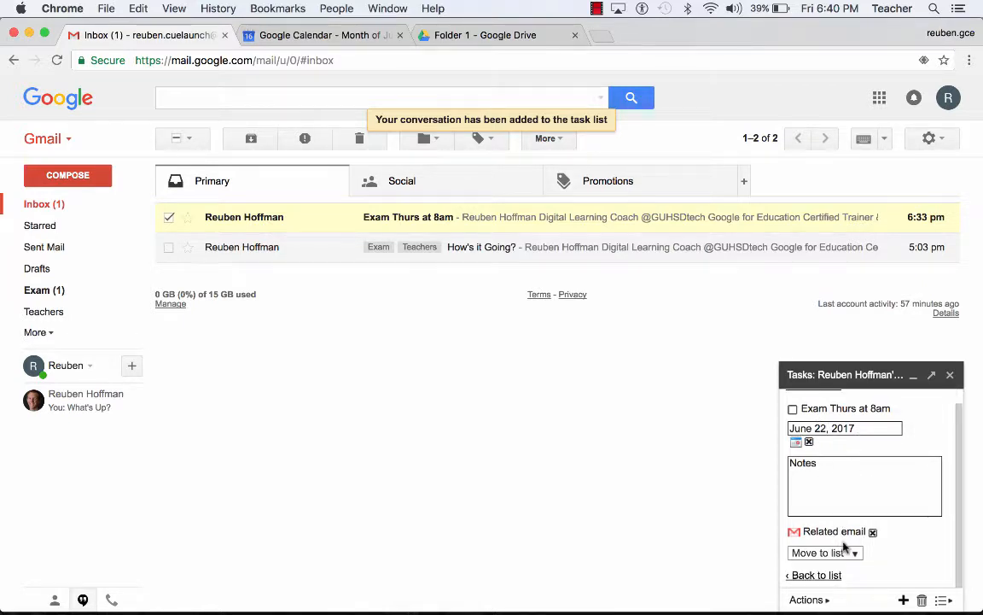
mouse_move(796, 585)
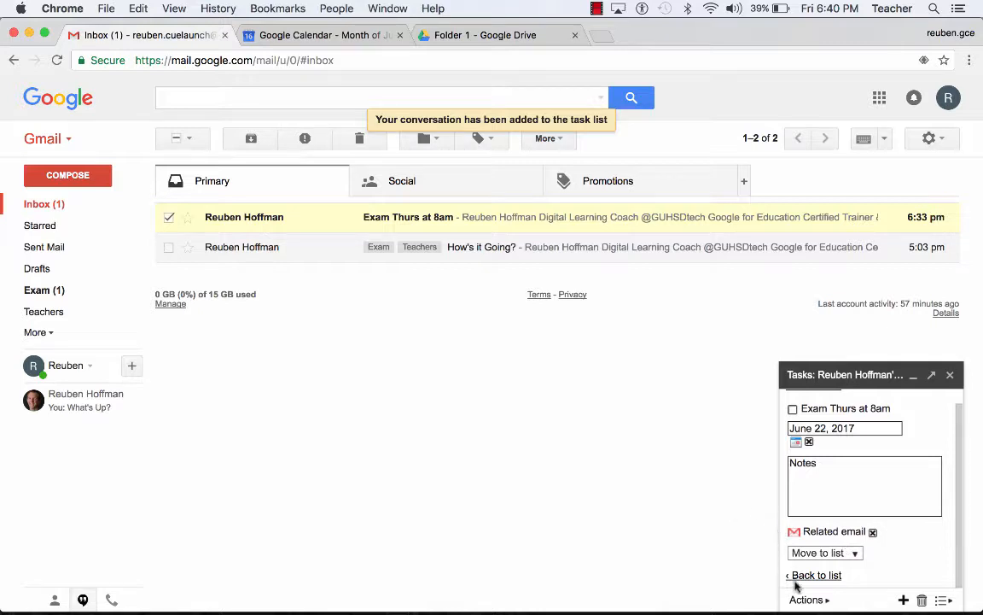
mouse_move(815, 580)
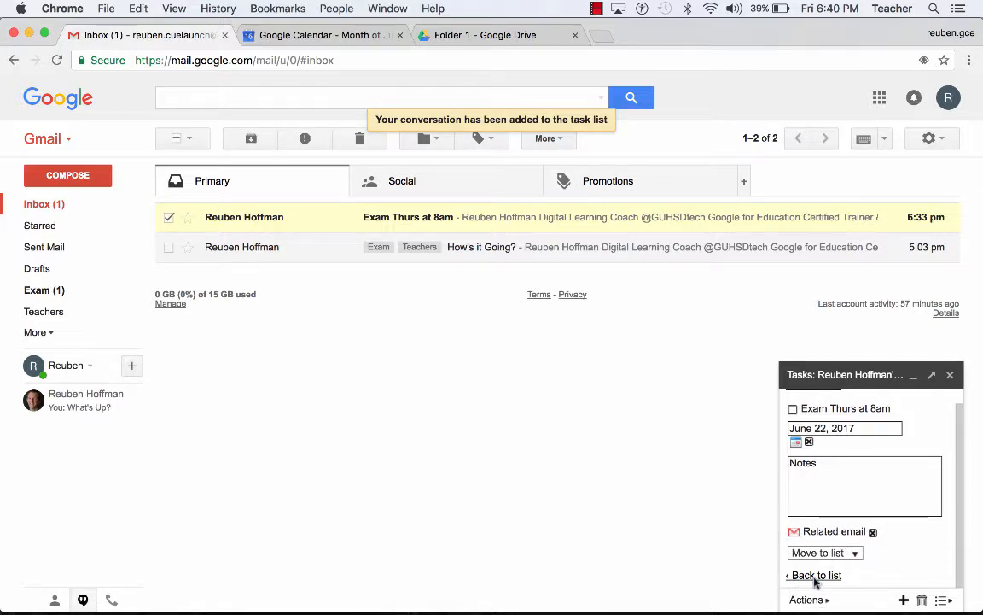
click(816, 574)
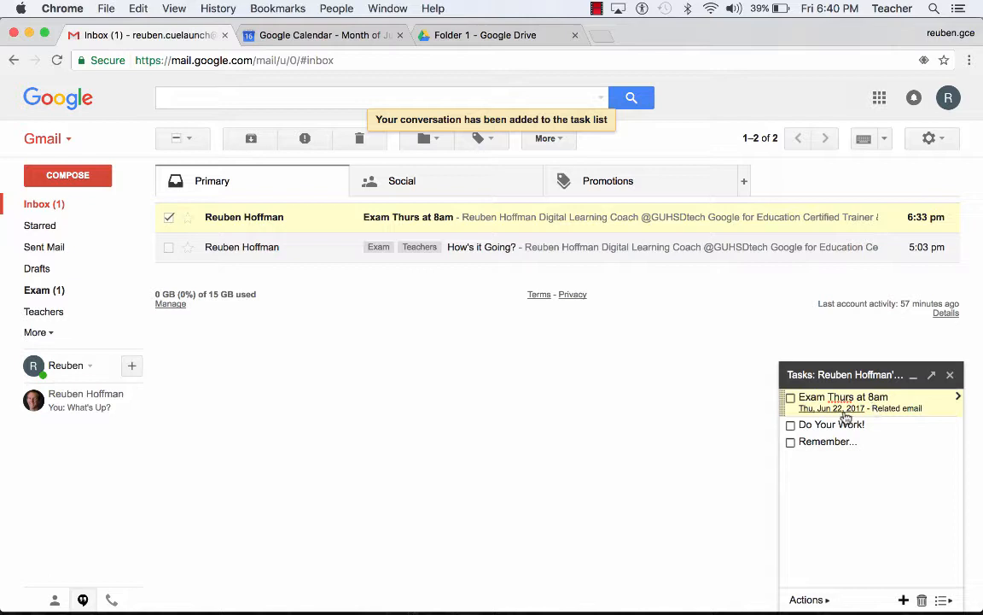